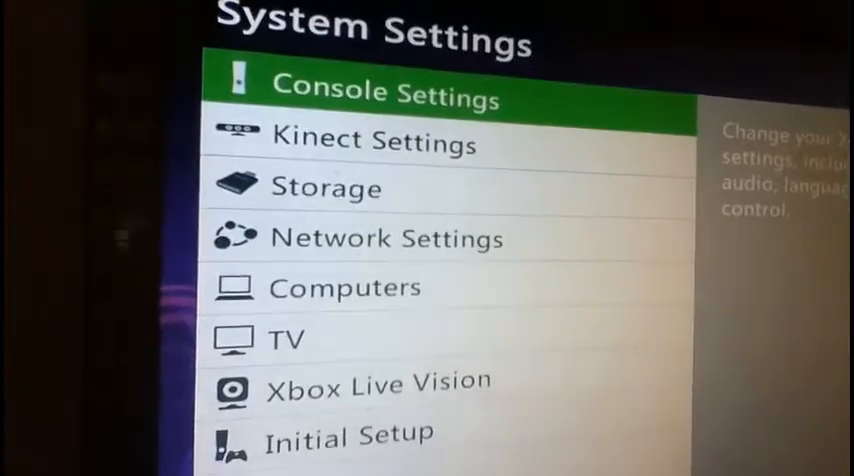
Go to Console Settings, then Display, to reach the resolution options list.
{"action": "left_click", "coordinate": [390, 91]}
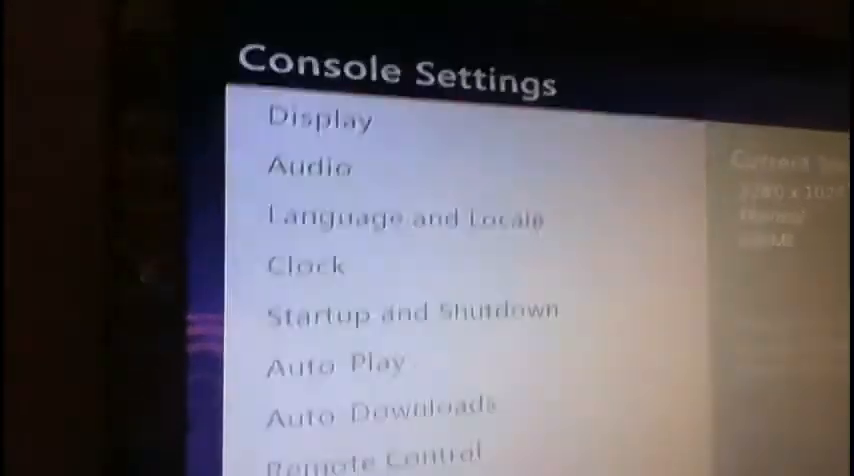
{"action": "left_click", "coordinate": [318, 120]}
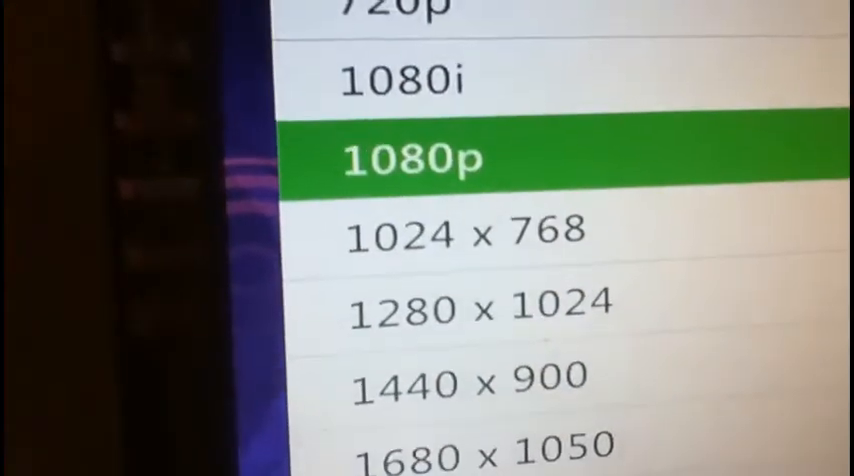
{"action": "scroll", "scroll_direction": "down", "scroll_amount": 3}
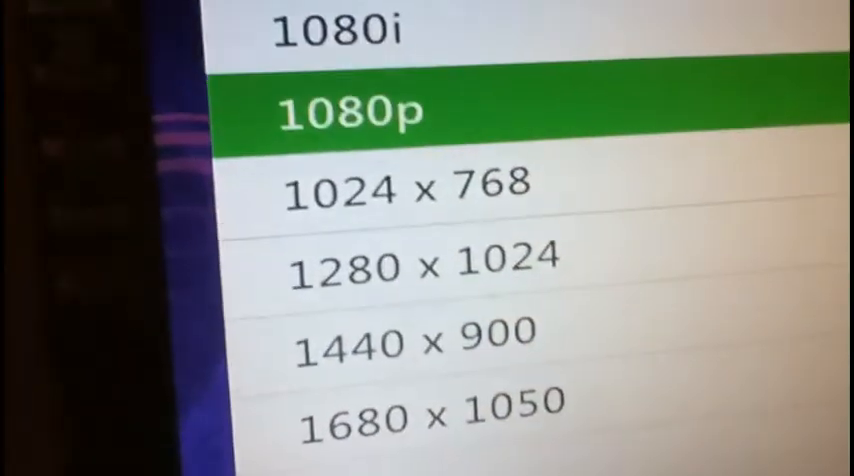
{"action": "scroll", "scroll_direction": "down", "scroll_amount": 3}
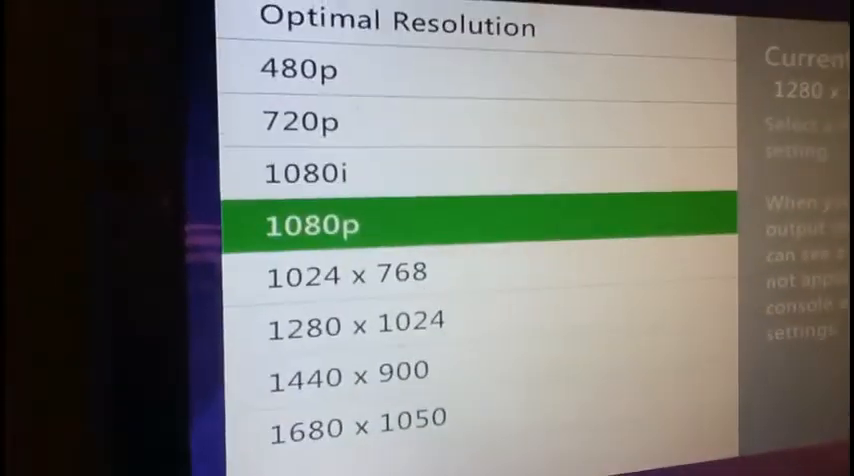
Select 1080p as the display resolution, triggering the keep-settings prompt.
{"action": "left_click", "coordinate": [330, 223]}
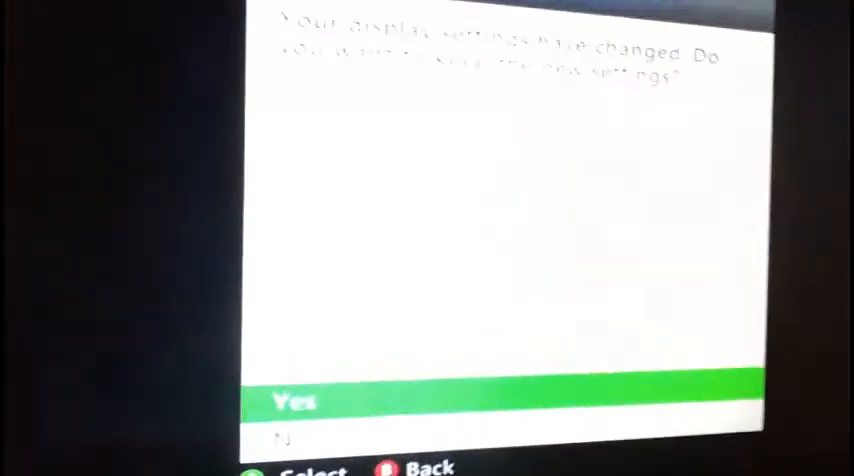